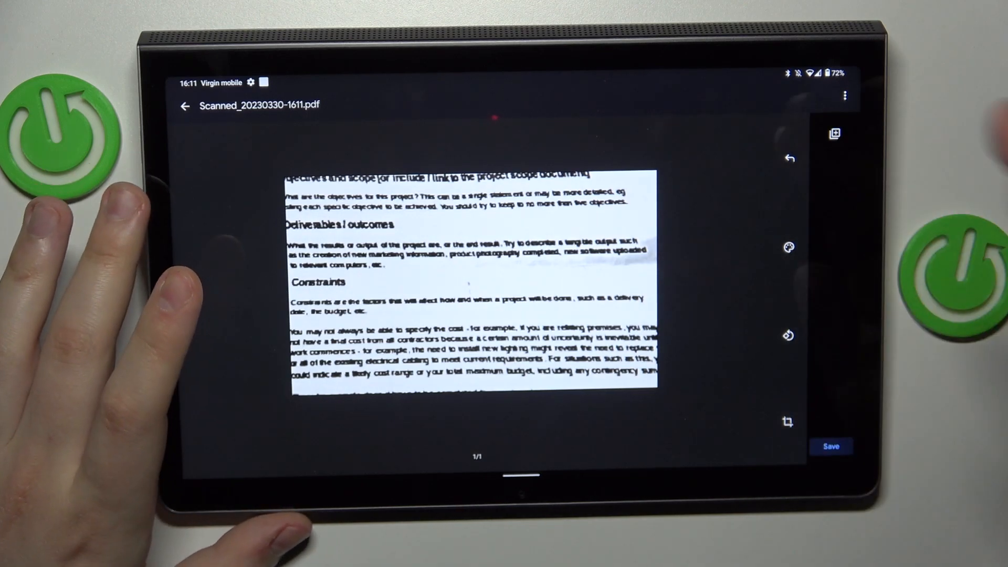
# Step: Crop the project initiation document scan so the entire page is in frame
pyautogui.click(789, 248)
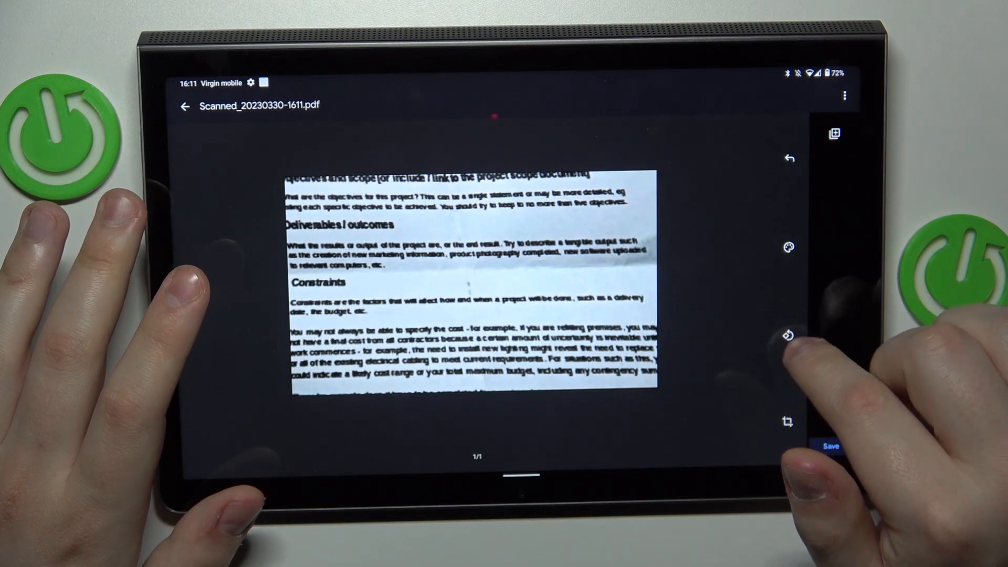
pyautogui.click(787, 421)
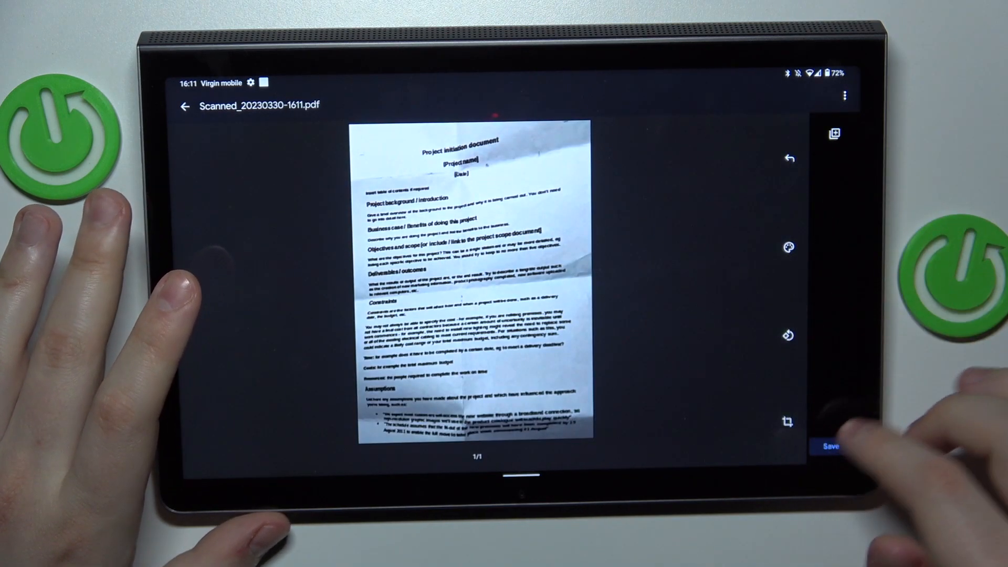
# Step: Save the scan as a PDF to My Drive and open the Scanned PDF
pyautogui.click(831, 445)
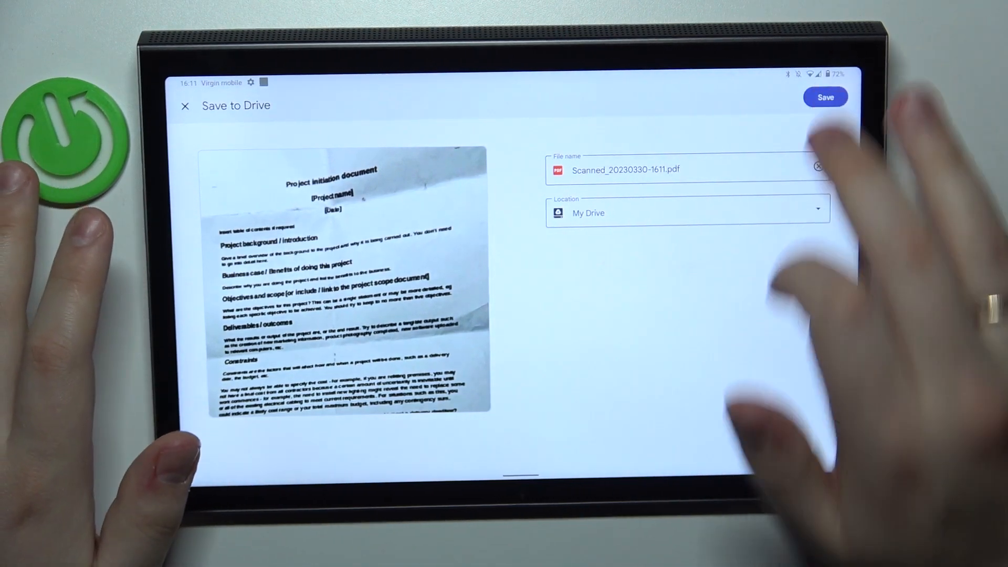
pyautogui.click(825, 97)
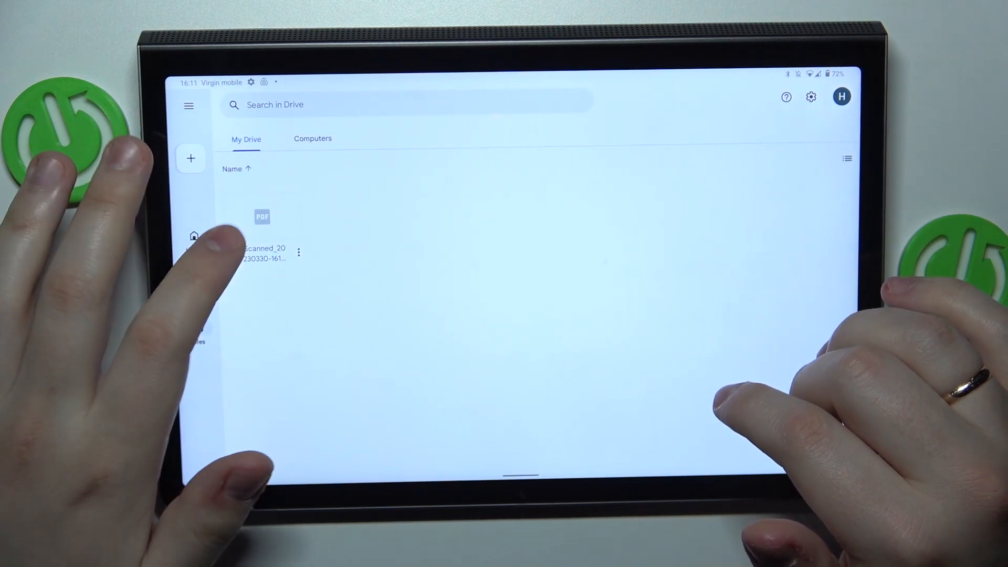
pyautogui.click(262, 216)
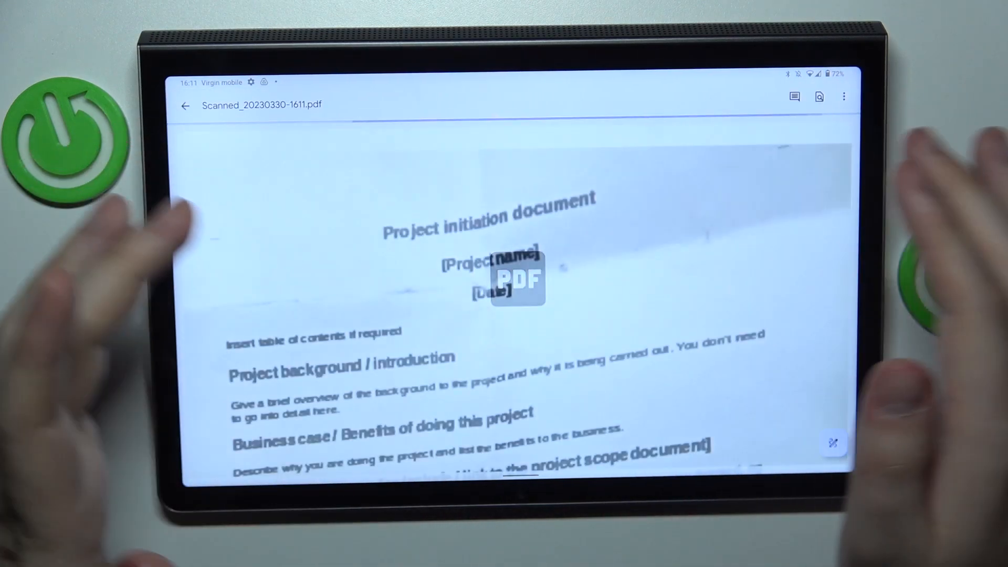